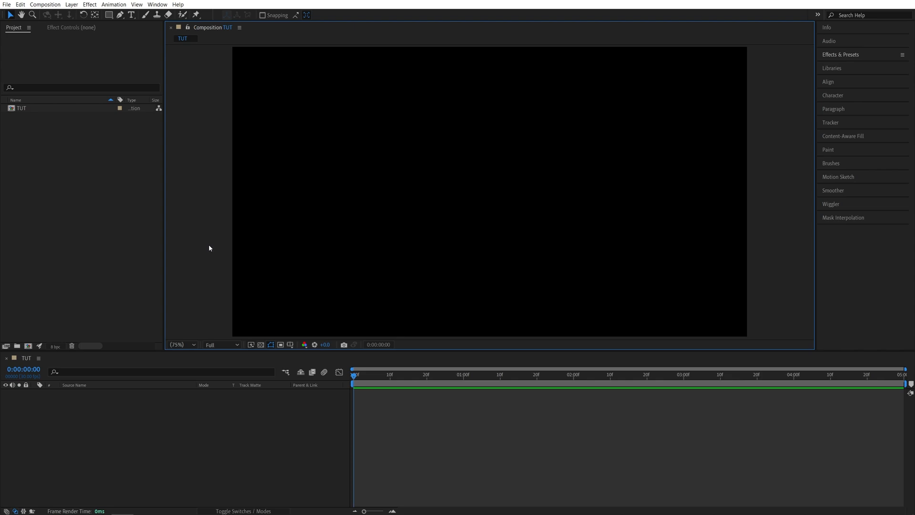
mouse_move(139, 29)
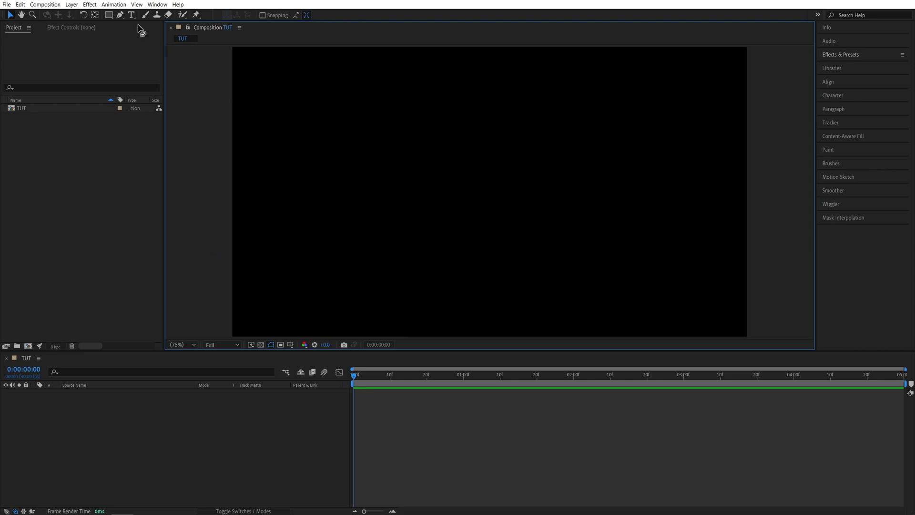
Type 'Hello' as a white text layer centred in the TUT composition
type("H")
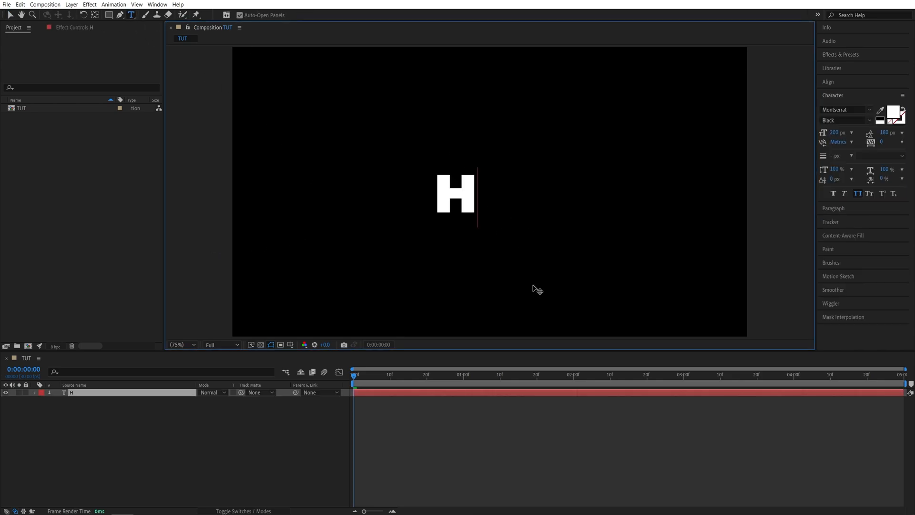
type("ello")
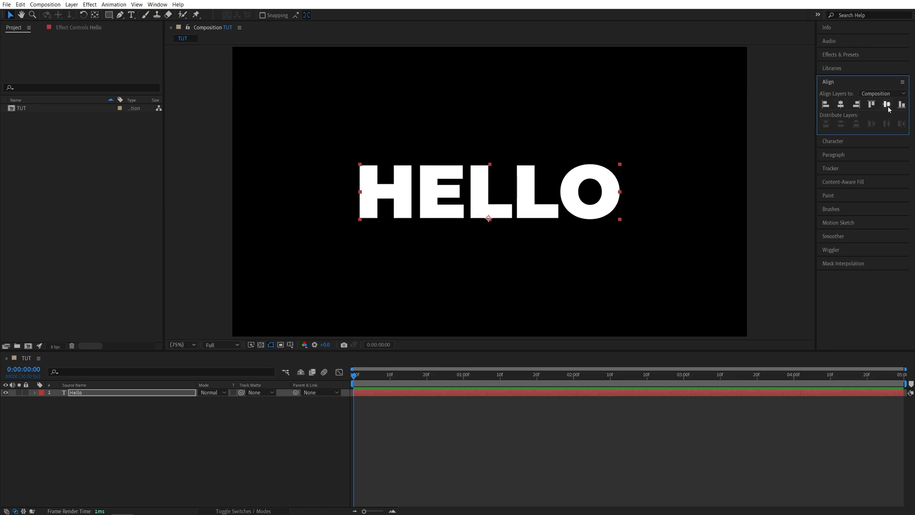
Create masks from the Hello text layer, then delete the original Hello text layer
right_click(74, 392)
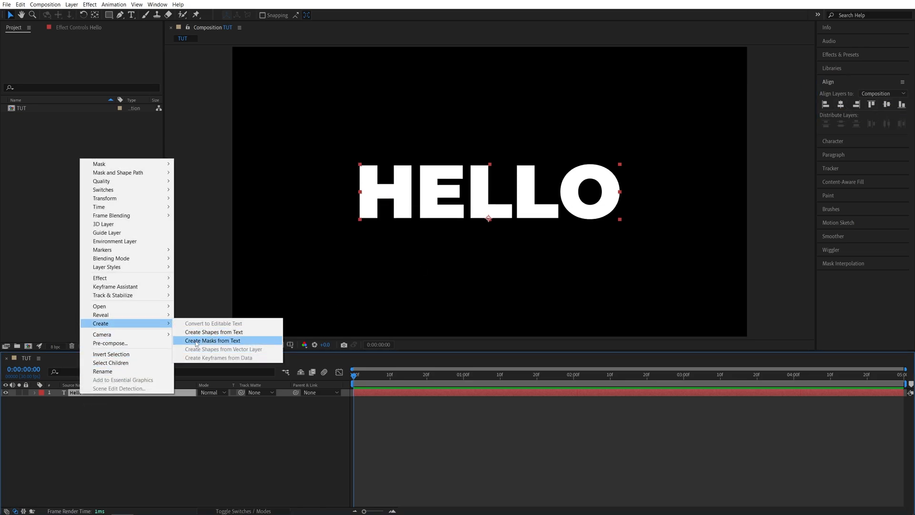
left_click(212, 340)
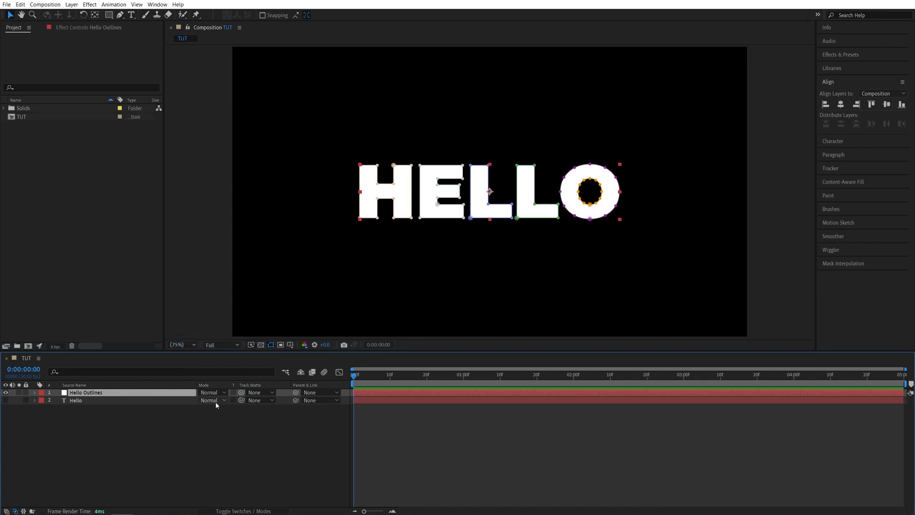
left_click(76, 400)
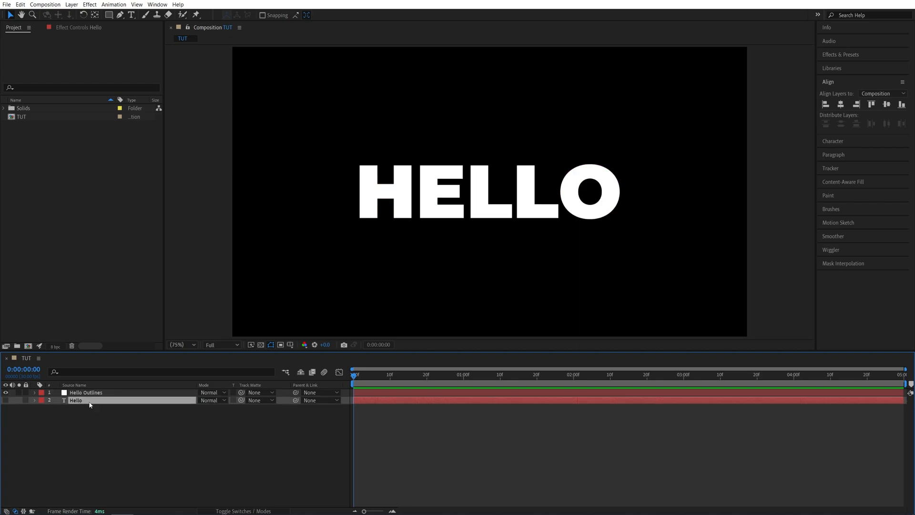
key("Delete")
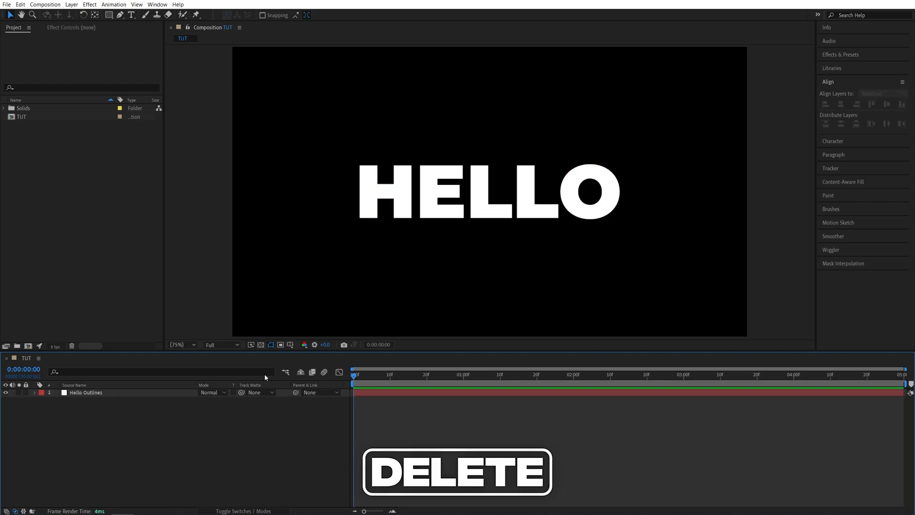
Apply Stroke to Hello Outlines: brush size 4, hardness 100%, On Transparent, All Masks
left_click(840, 54)
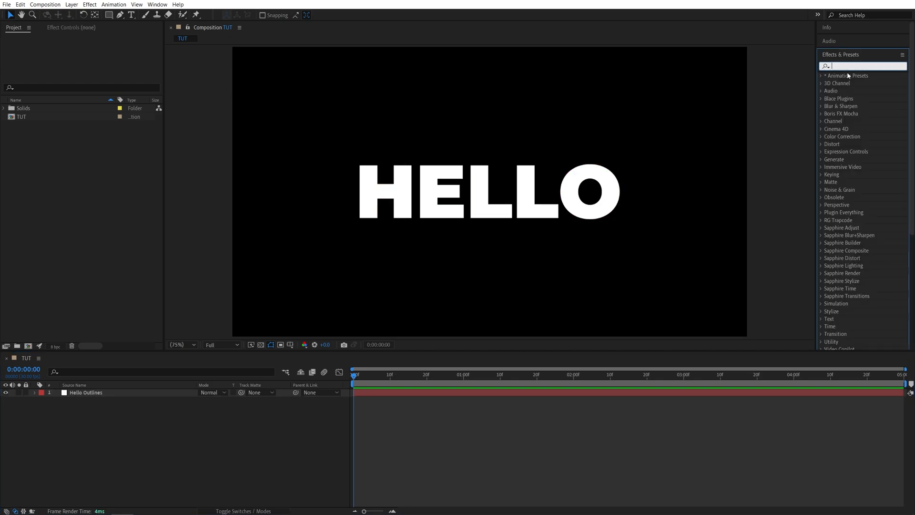
type("stroke")
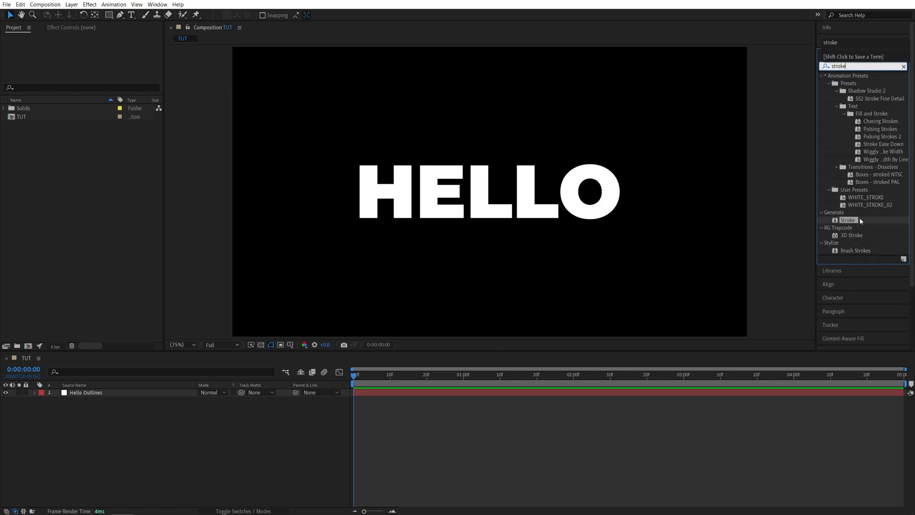
double_click(847, 220)
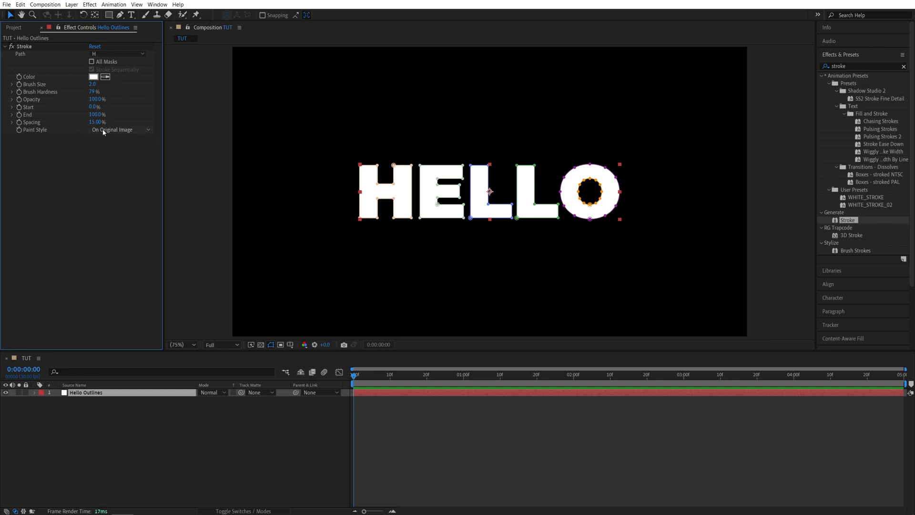
left_click(120, 130)
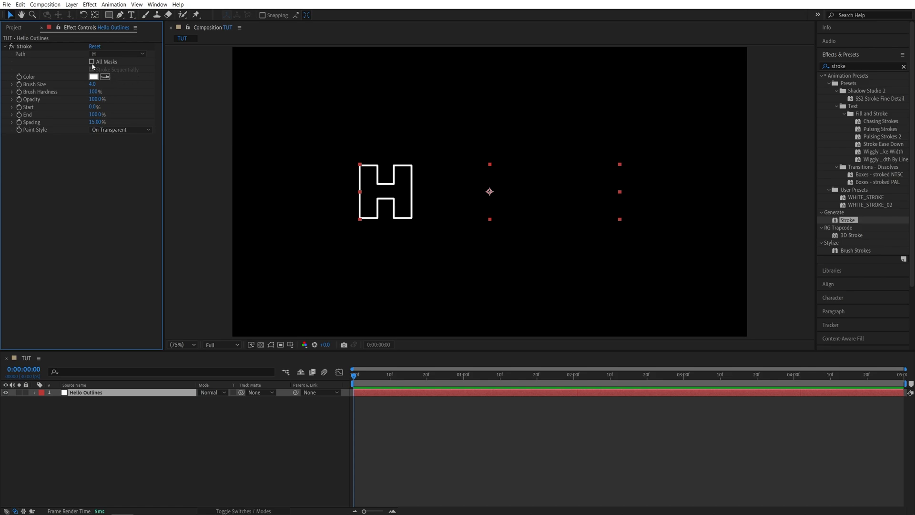
left_click(92, 62)
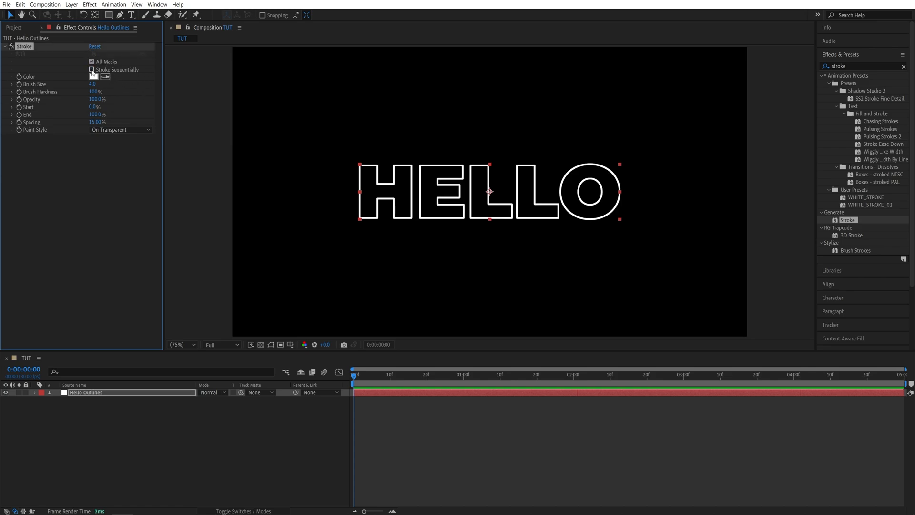
left_click(93, 76)
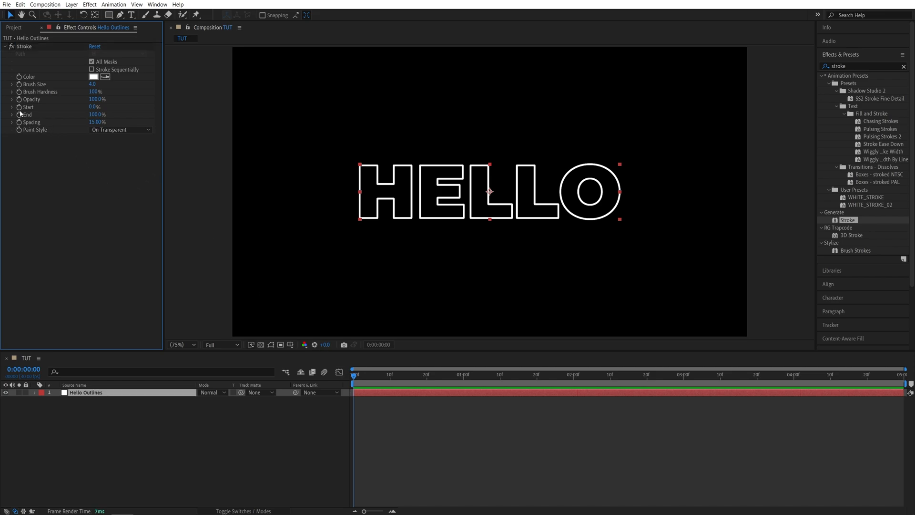
Keyframe the Stroke End between 0 and 2 seconds and scrub to preview the partial outline
left_click(97, 115)
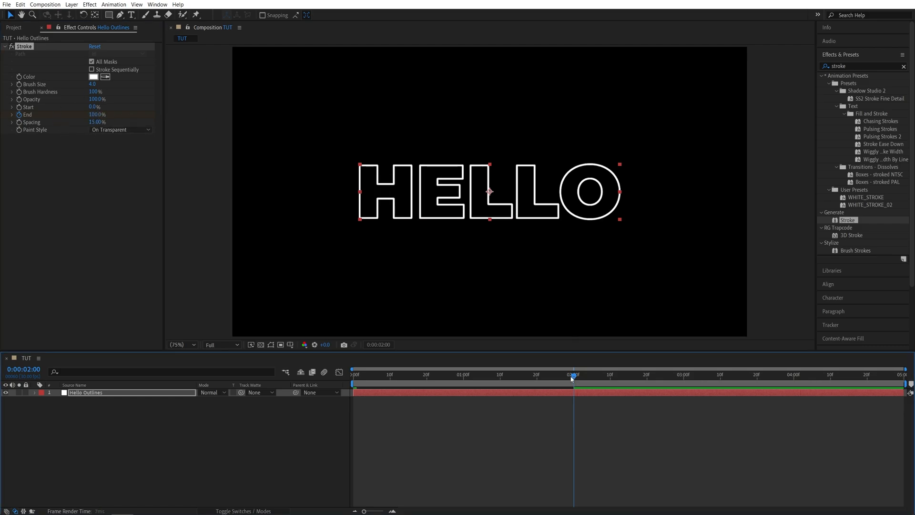
left_click(493, 374)
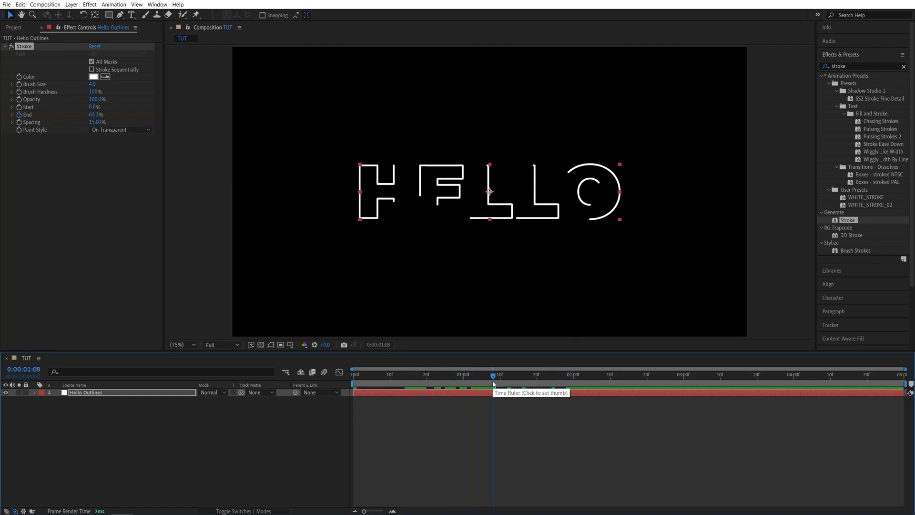
mouse_move(530, 217)
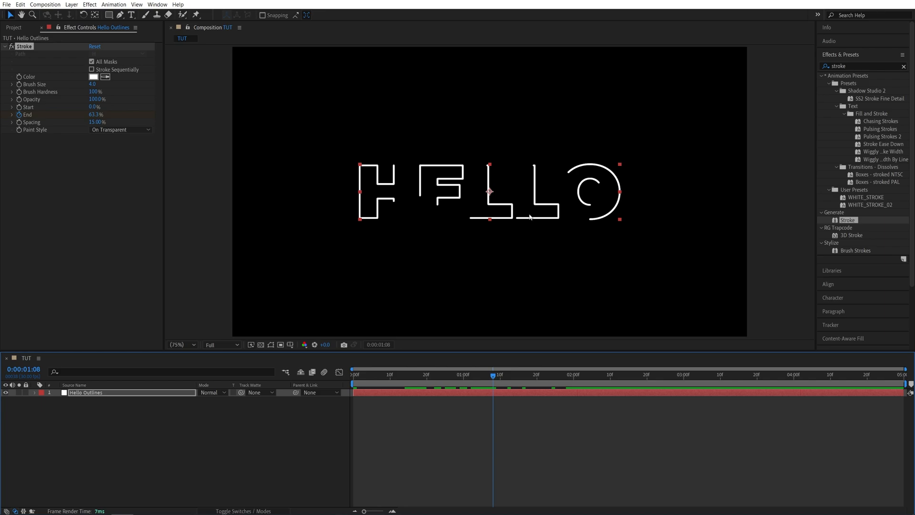
Add a black solid layer above Hello Outlines and apply Lens Flare to it
left_click(70, 4)
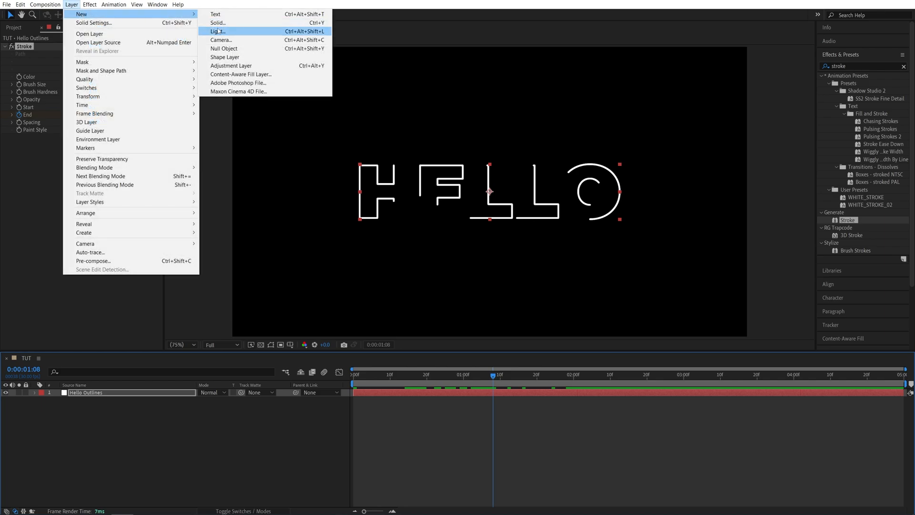
left_click(218, 23)
type("lens fla")
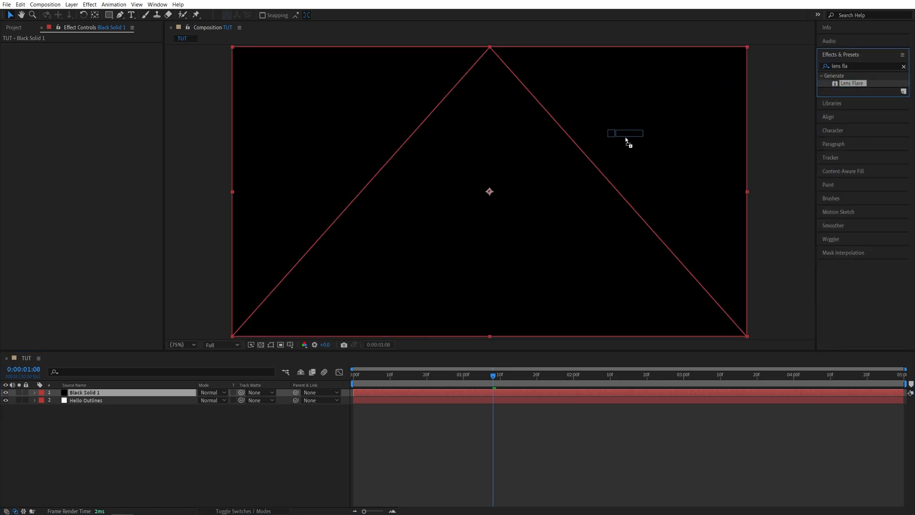
double_click(851, 83)
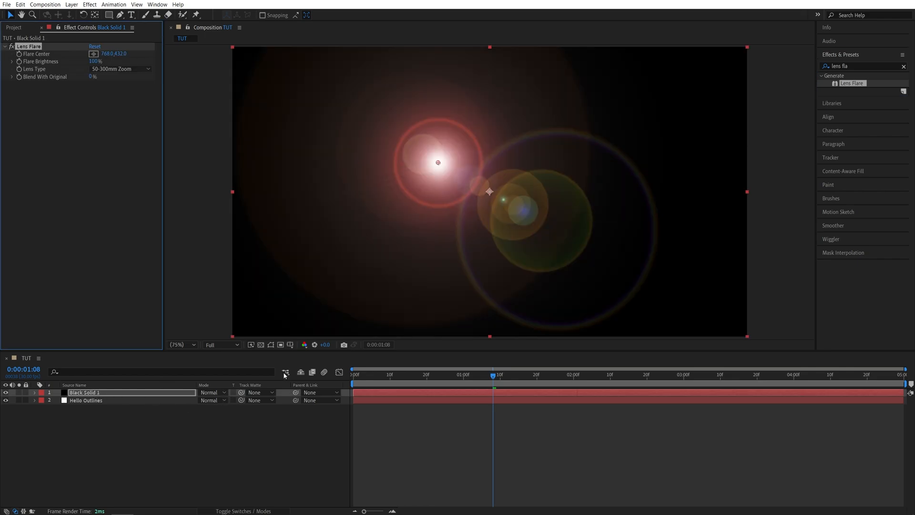
mouse_move(208, 413)
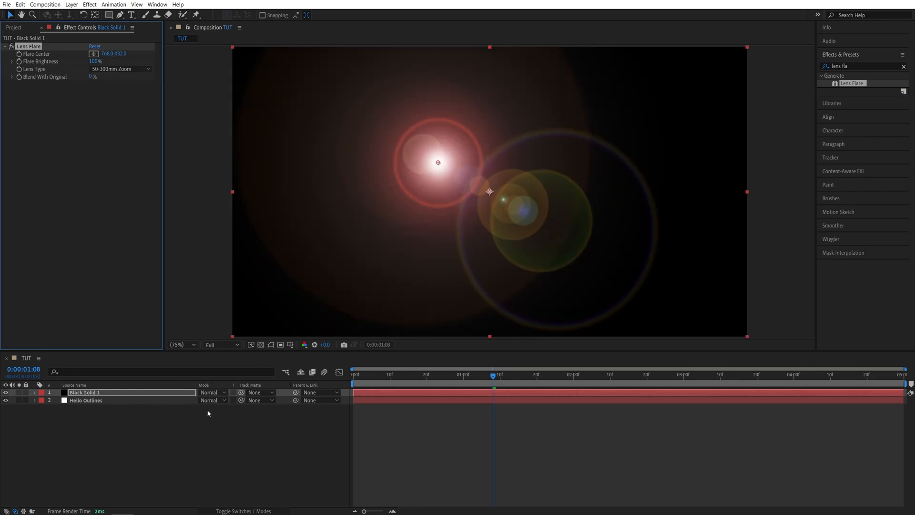
Set the black solid's blending mode to Screen and its Flare Brightness to 20%
left_click(243, 510)
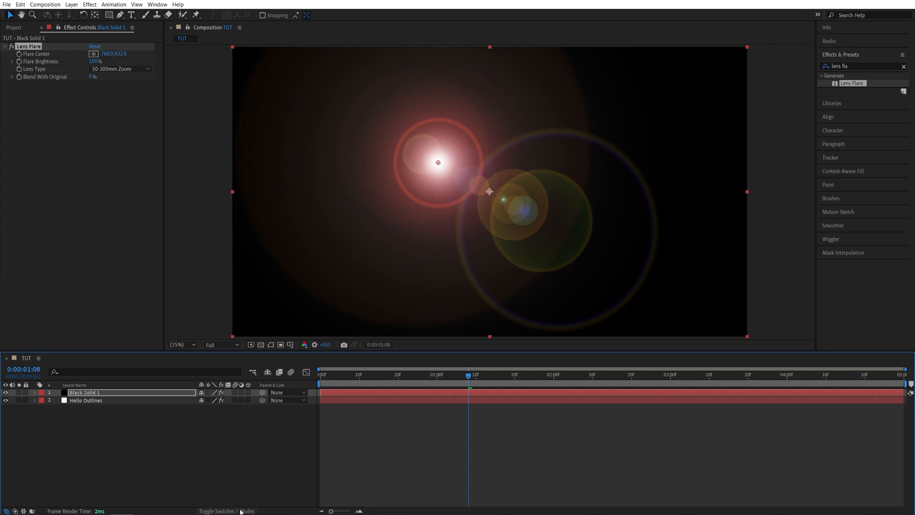
left_click(234, 510)
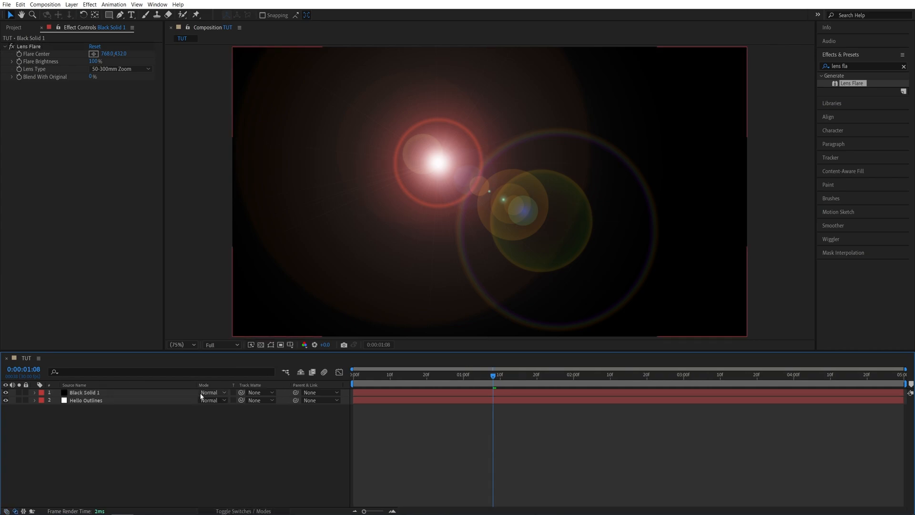
left_click(212, 392)
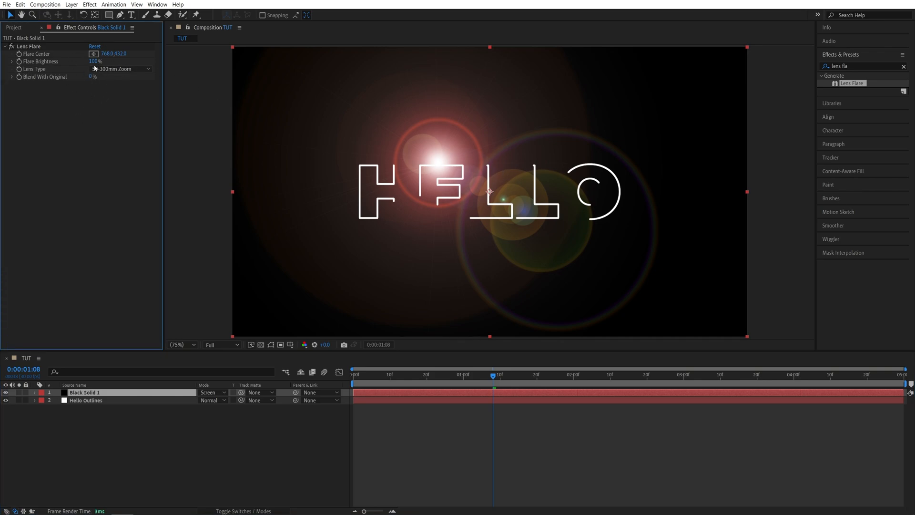
left_click(95, 61)
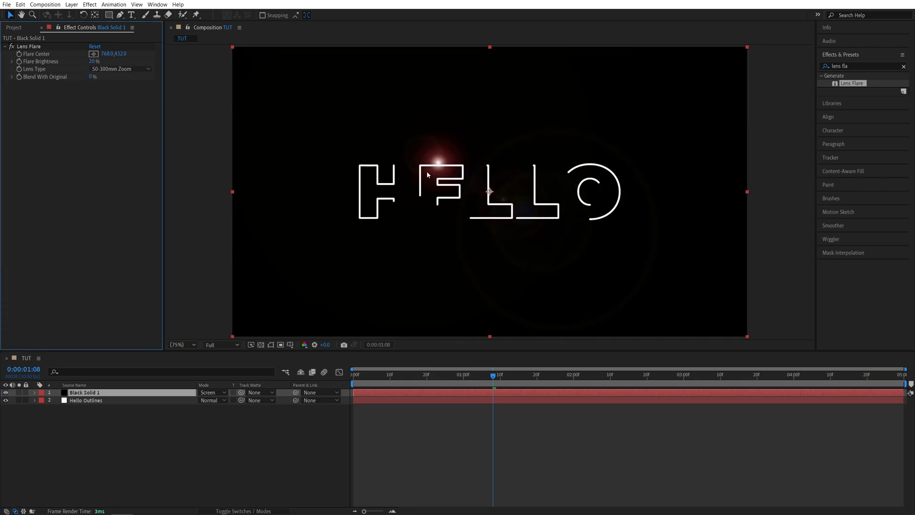
mouse_move(35, 92)
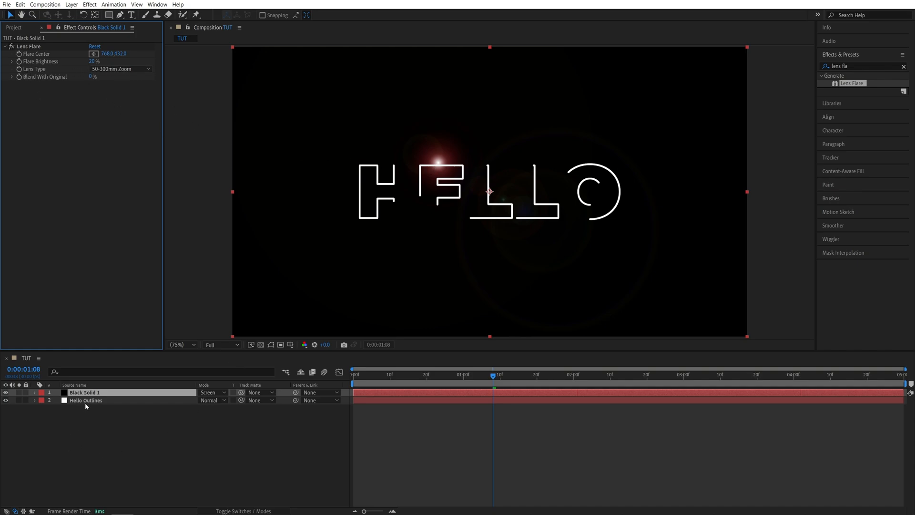
Select Hello Outlines to list its mask paths, then select Black Solid 1 for its flare controls
left_click(85, 400)
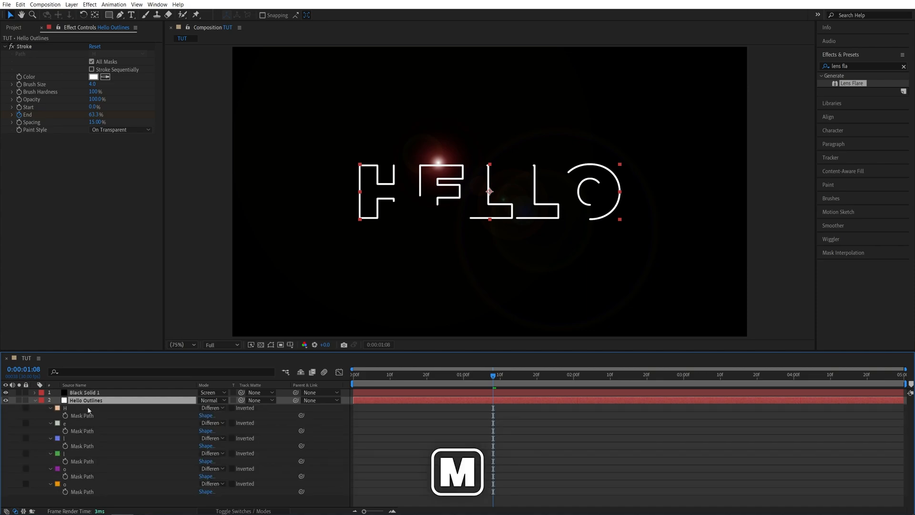
mouse_move(103, 457)
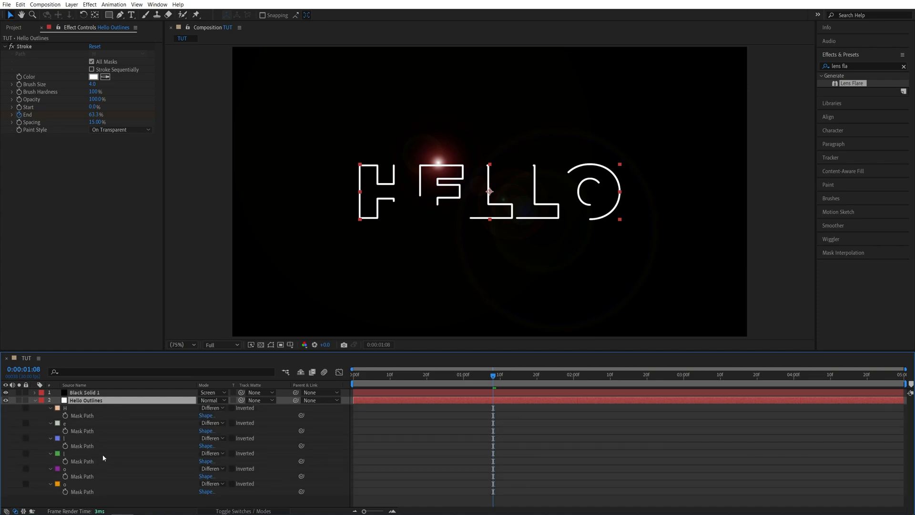
mouse_move(606, 206)
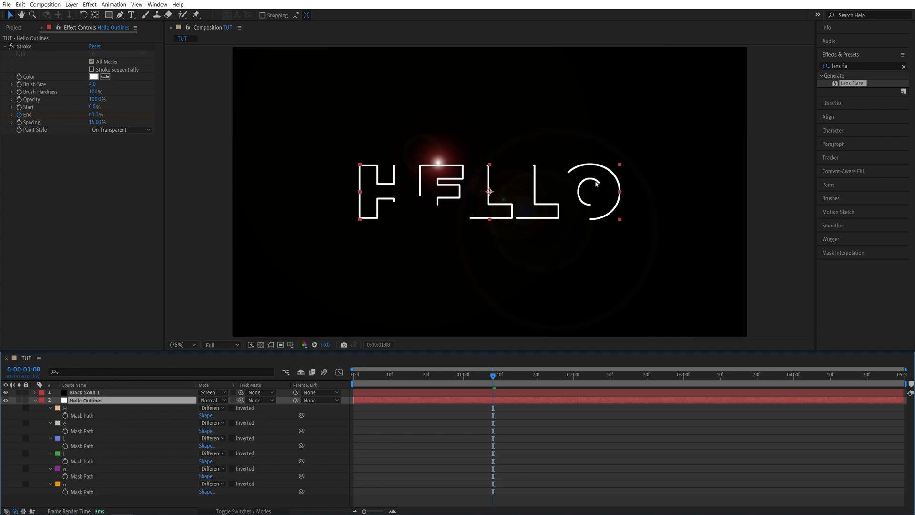
mouse_move(617, 214)
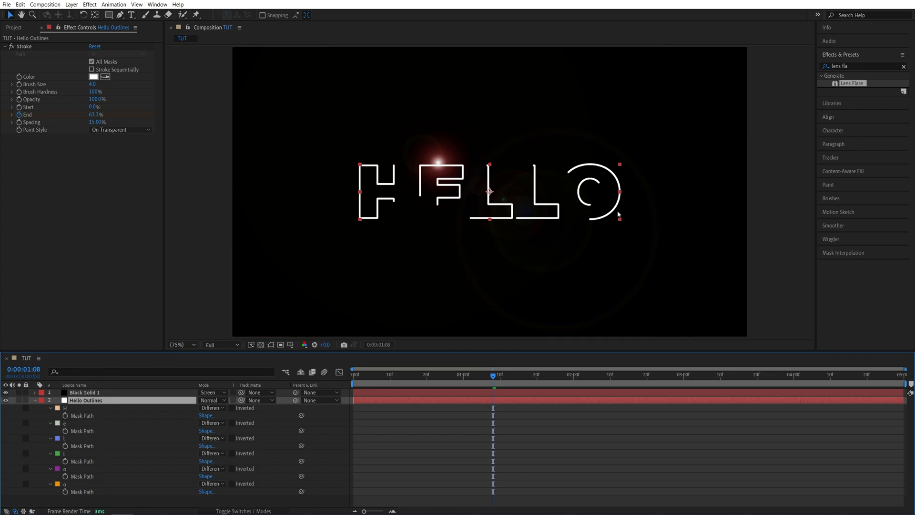
mouse_move(598, 195)
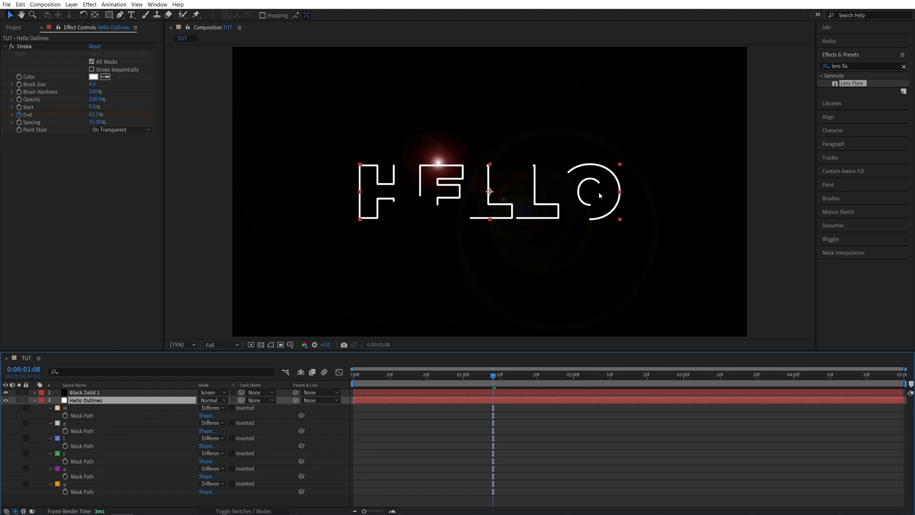
mouse_move(335, 450)
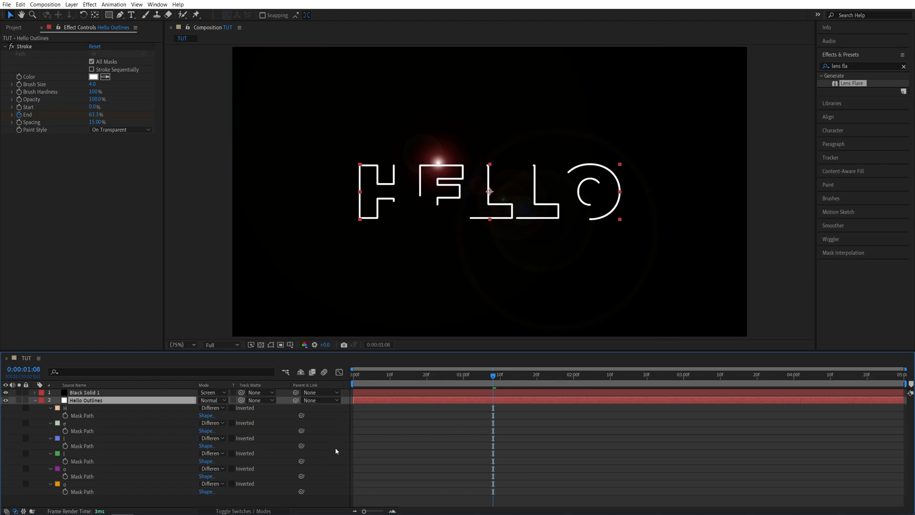
left_click(84, 392)
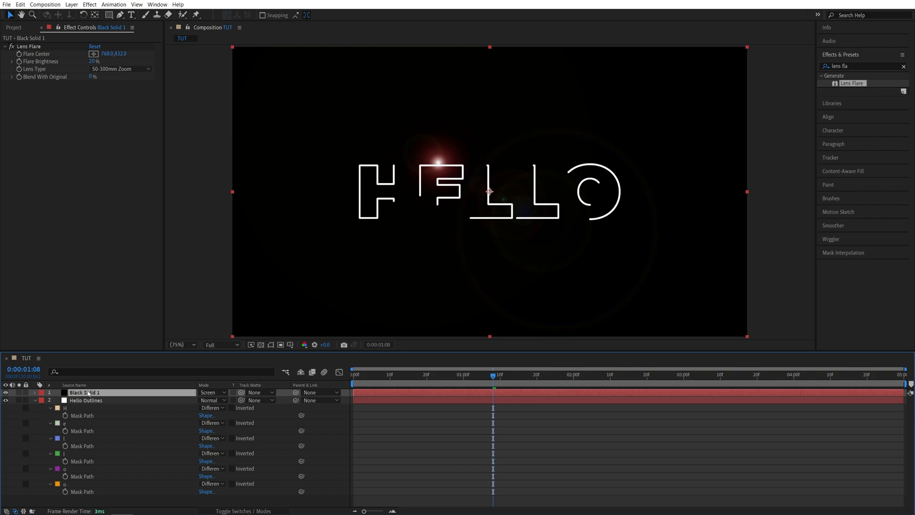
Duplicate Black Solid 1 into six flare layers and filter the timeline by 'flare center'
key("ctrl+d")
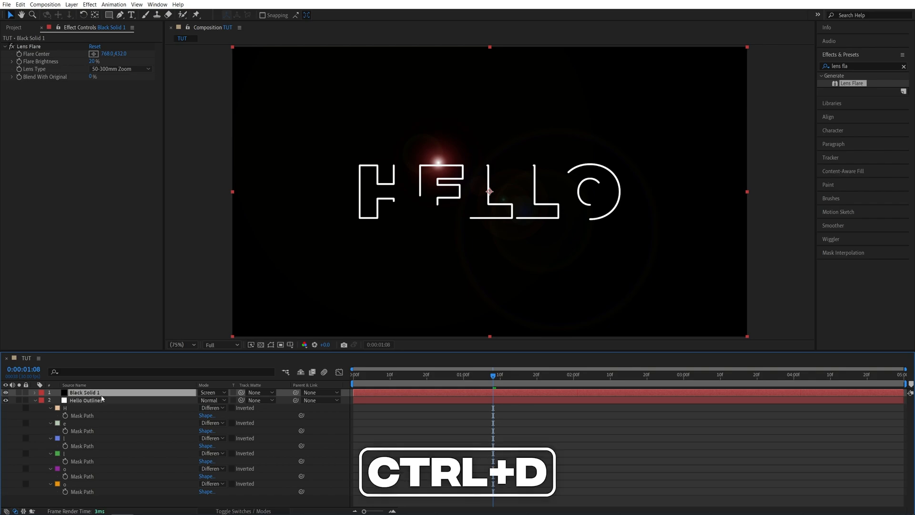
key("ctrl+d")
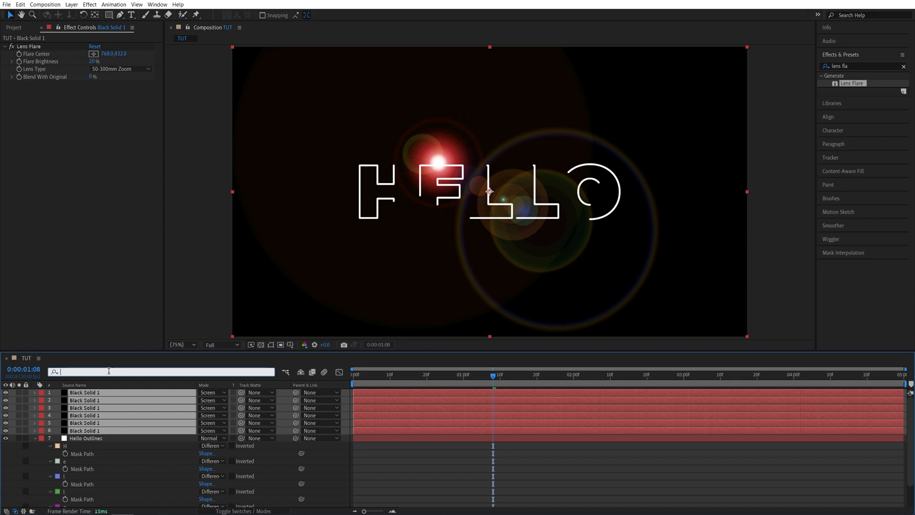
type("flare center")
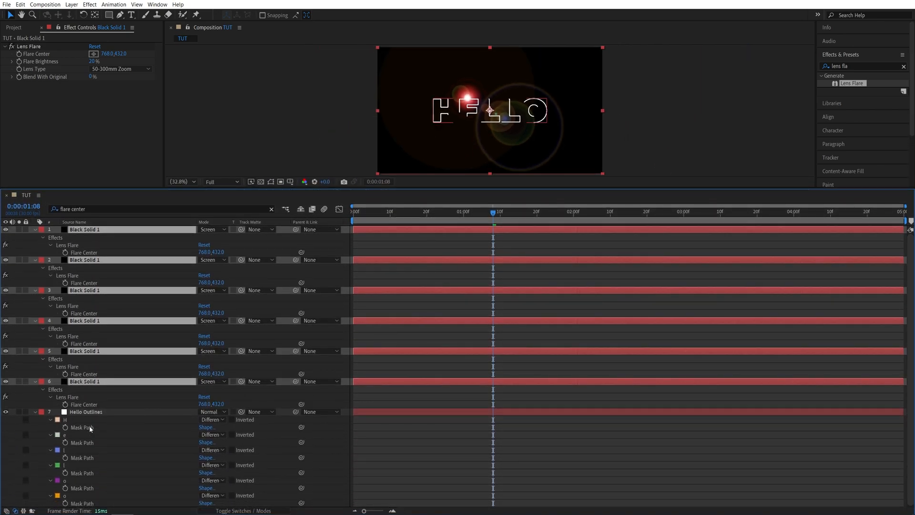
Paste each HELLO letter's Mask Path into a separate flare layer's Flare Center
left_click(85, 411)
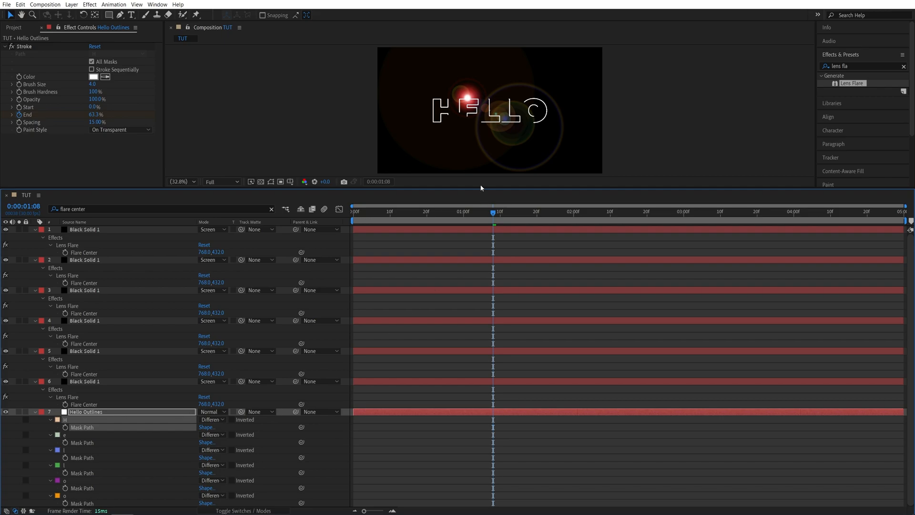
mouse_move(493, 211)
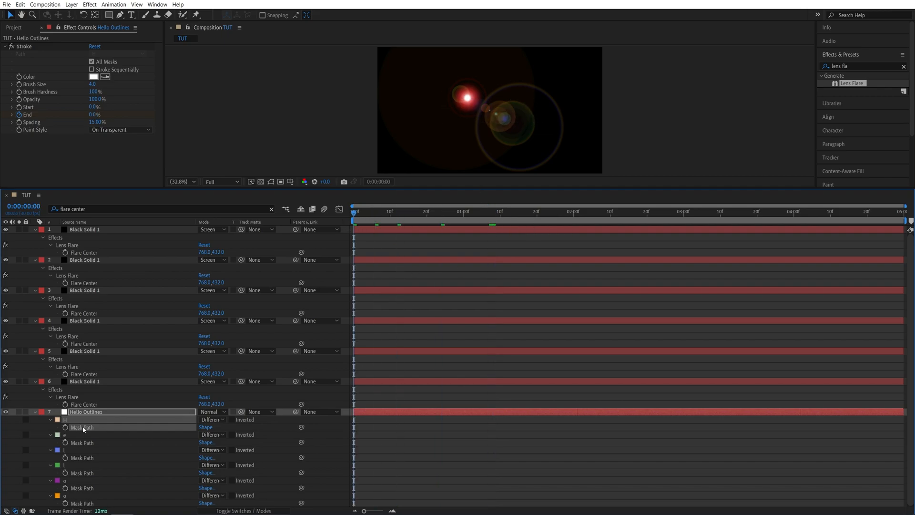
key("ctrl+c")
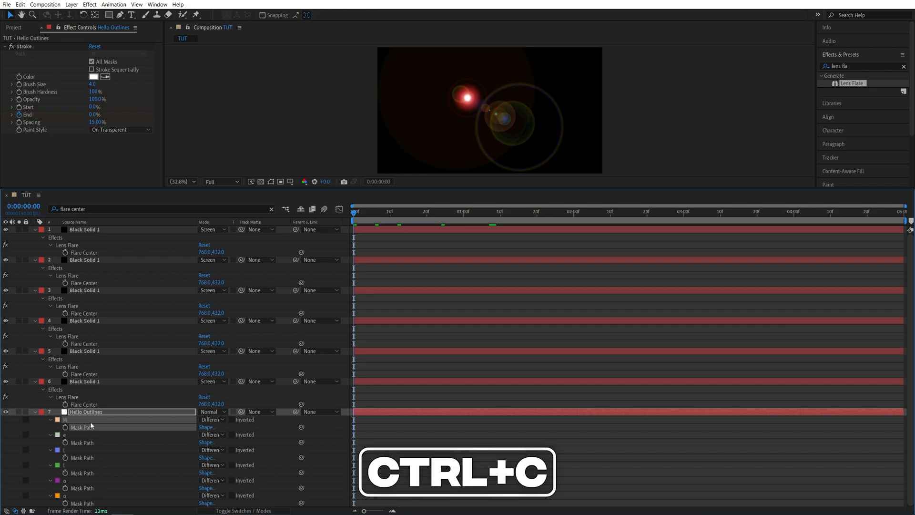
key("ctrl+c")
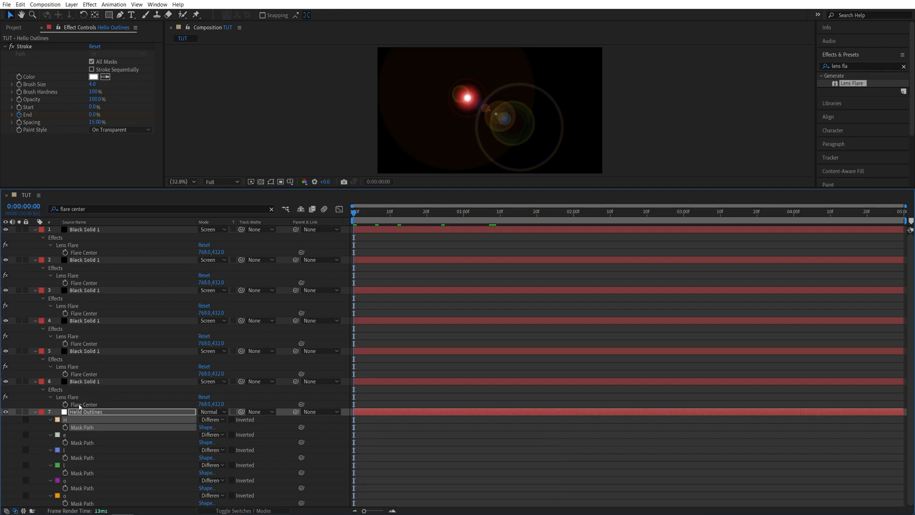
left_click(84, 381)
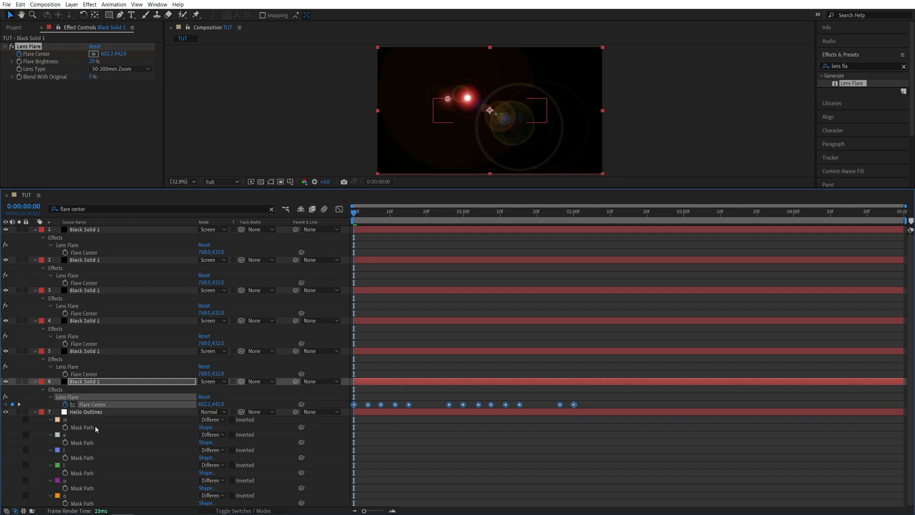
mouse_move(70, 442)
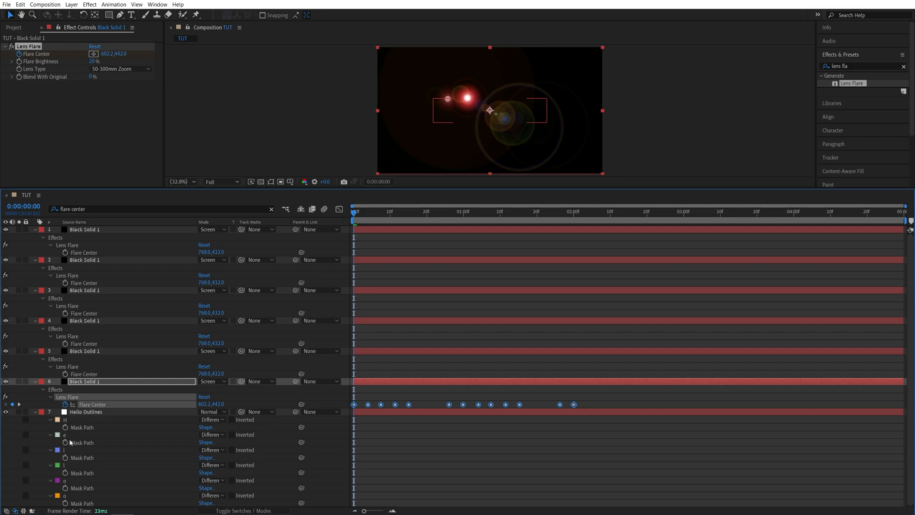
left_click(86, 411)
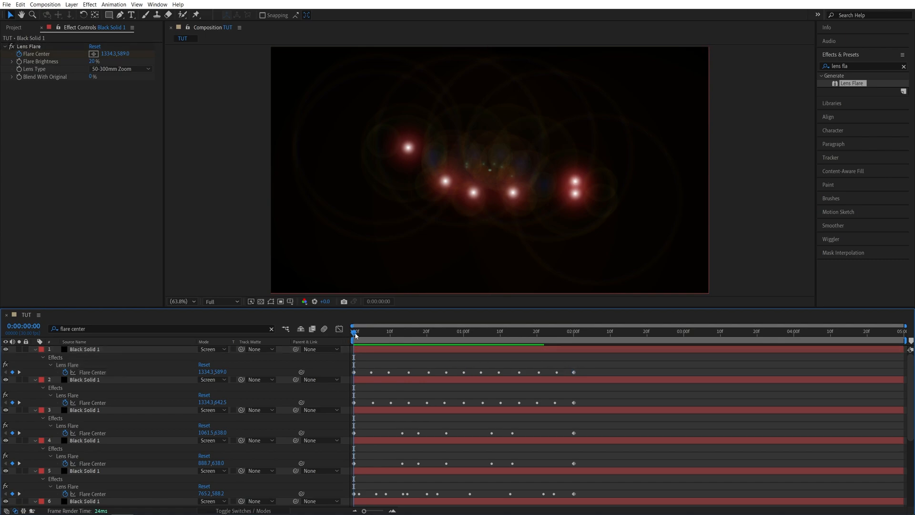
Keyframe all six flares' Opacity: 0→100 over 10 frames, 100→0 from 1:20 to 2:00
left_click(73, 341)
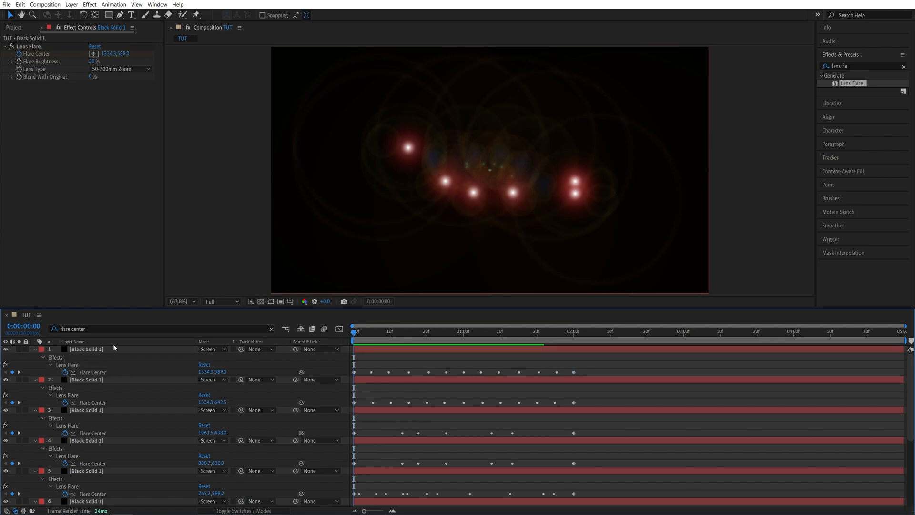
left_click(86, 349)
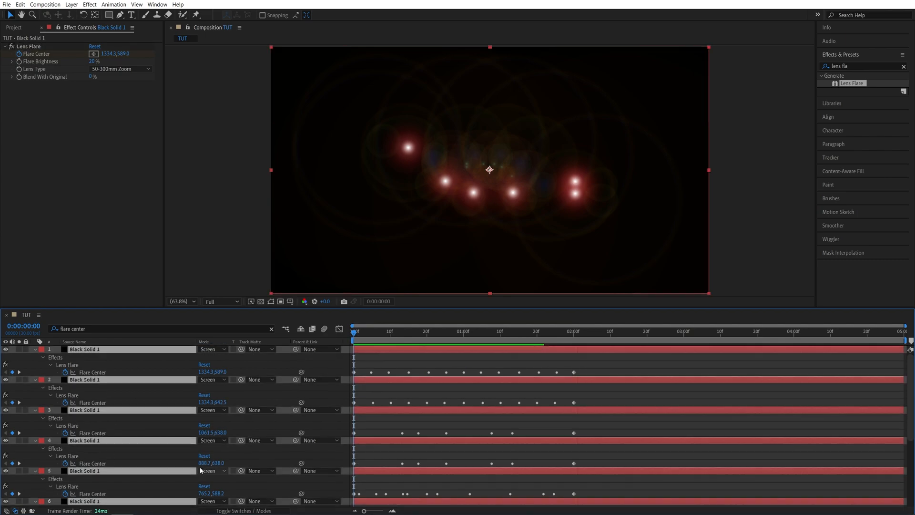
left_click(270, 328)
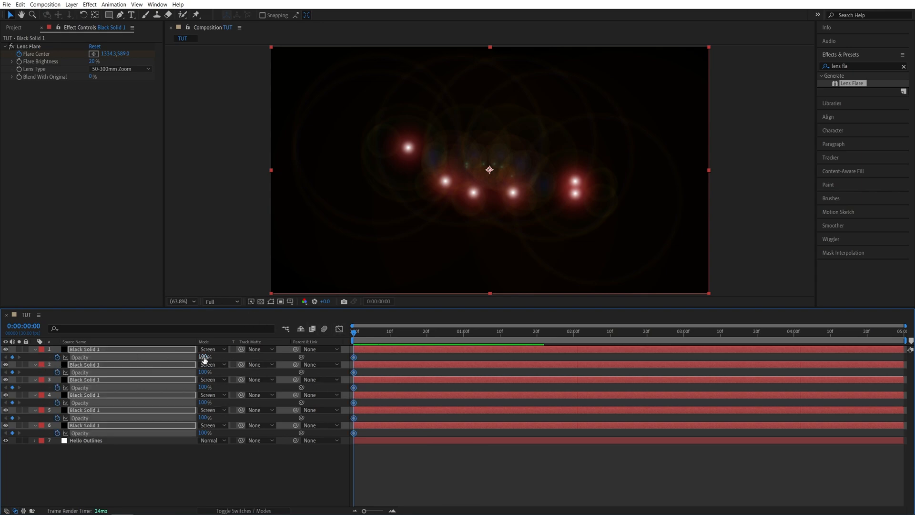
left_click(389, 330)
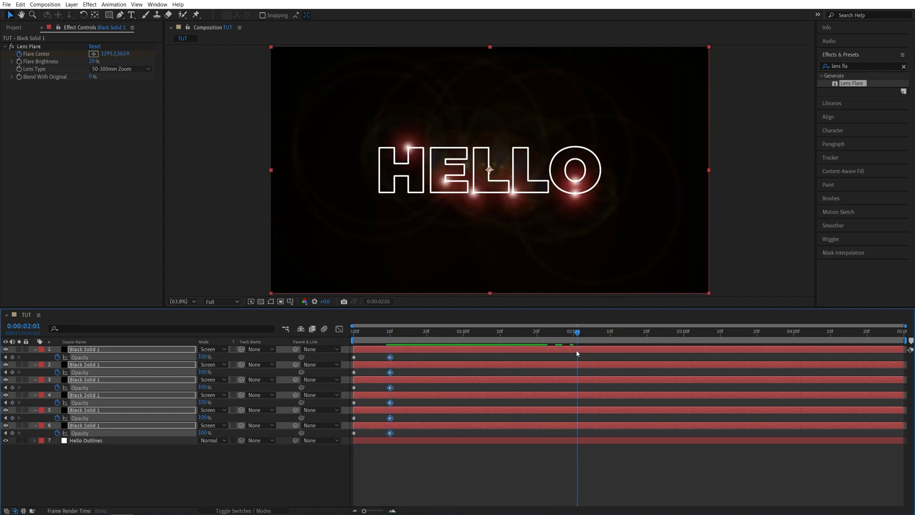
left_click(575, 330)
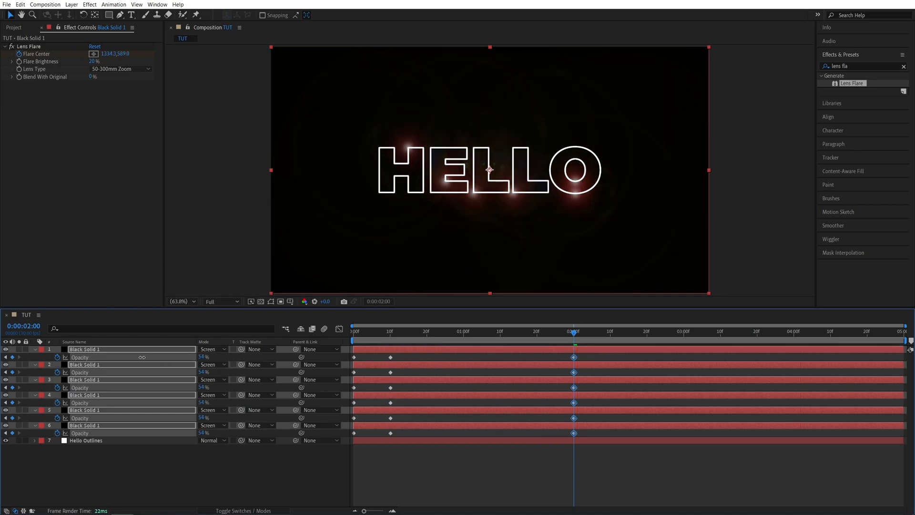
left_click(536, 330)
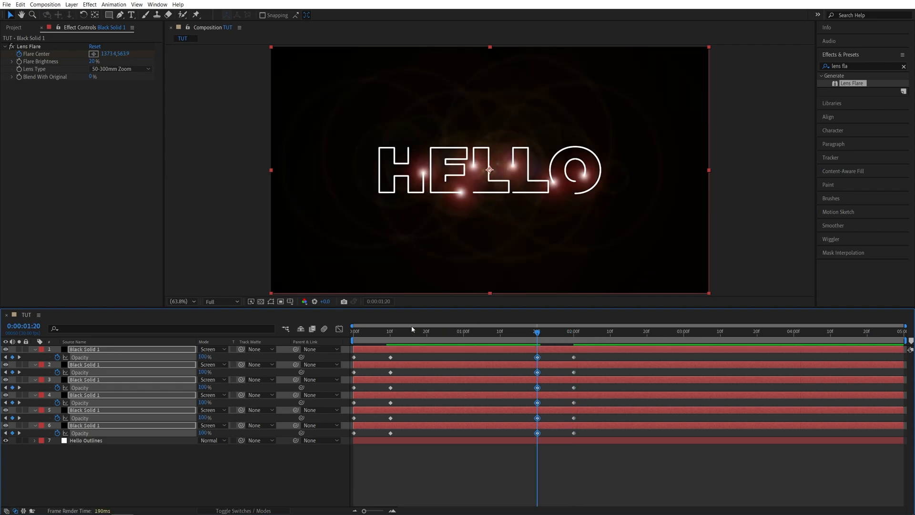
left_click(387, 331)
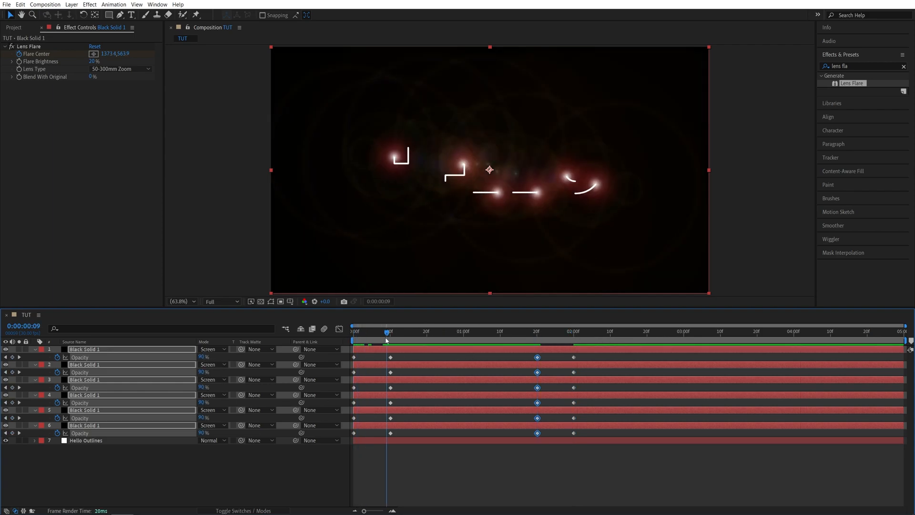
left_click(573, 331)
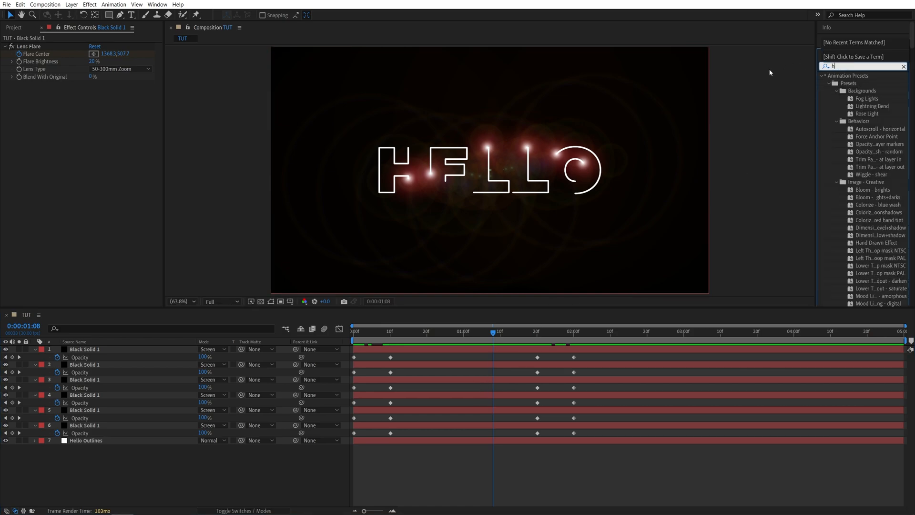
Apply Hue/Saturation with Master Hue 228° and paste it onto the other five flares
type("ue")
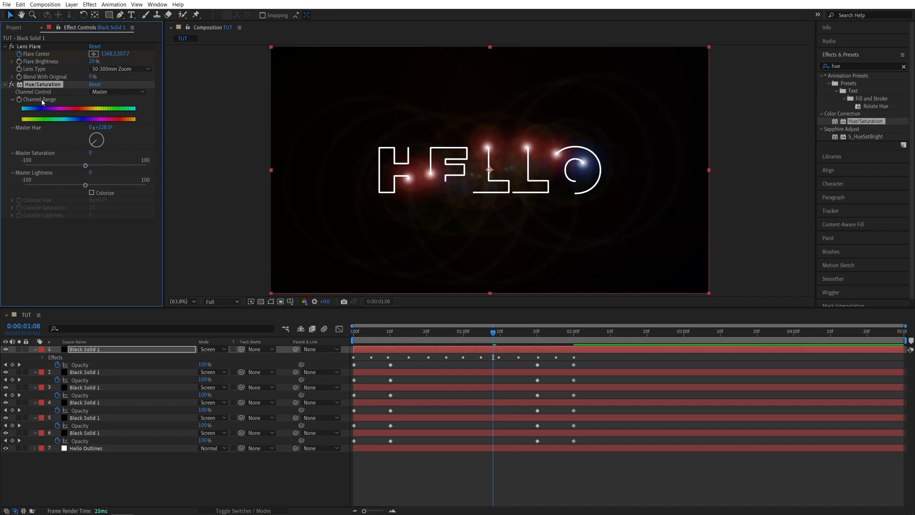
mouse_move(179, 100)
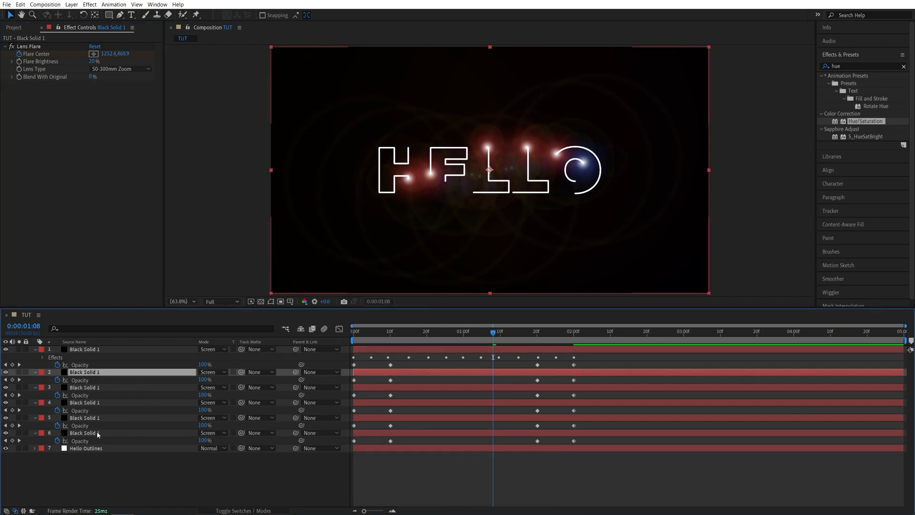
key("ctrl+v")
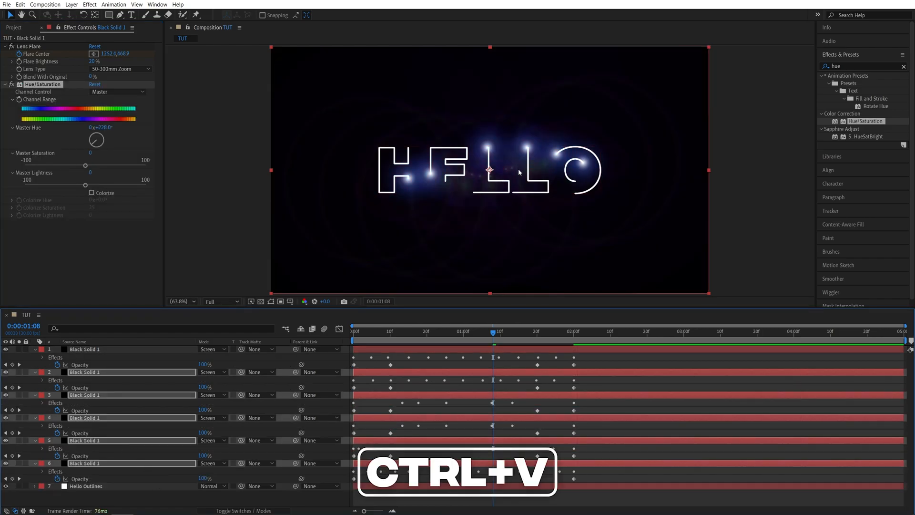
key("ctrl+v")
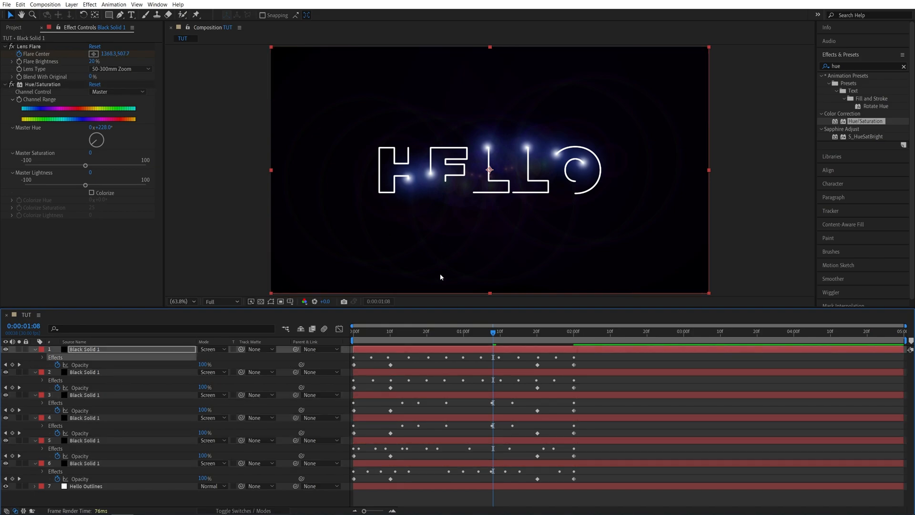
mouse_move(493, 342)
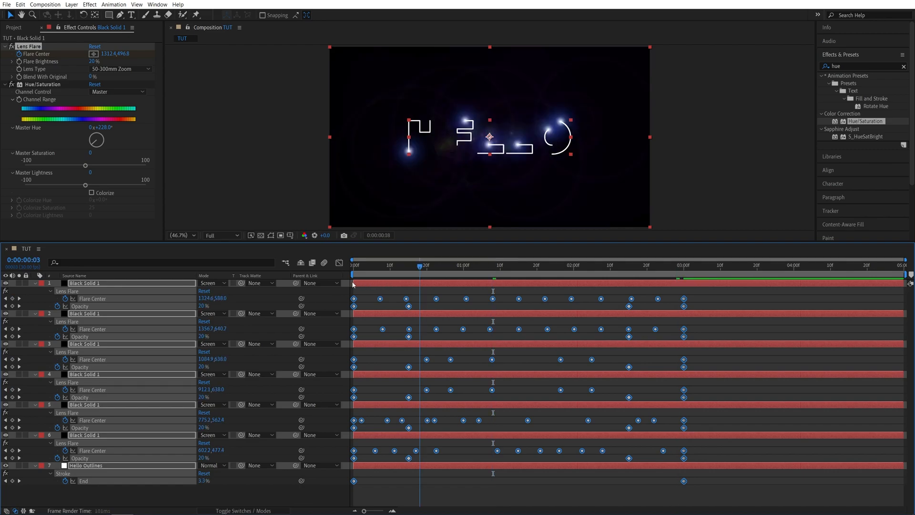
Stretch all keyframes to end at 3:00 and return the time indicator to 0
left_click(353, 265)
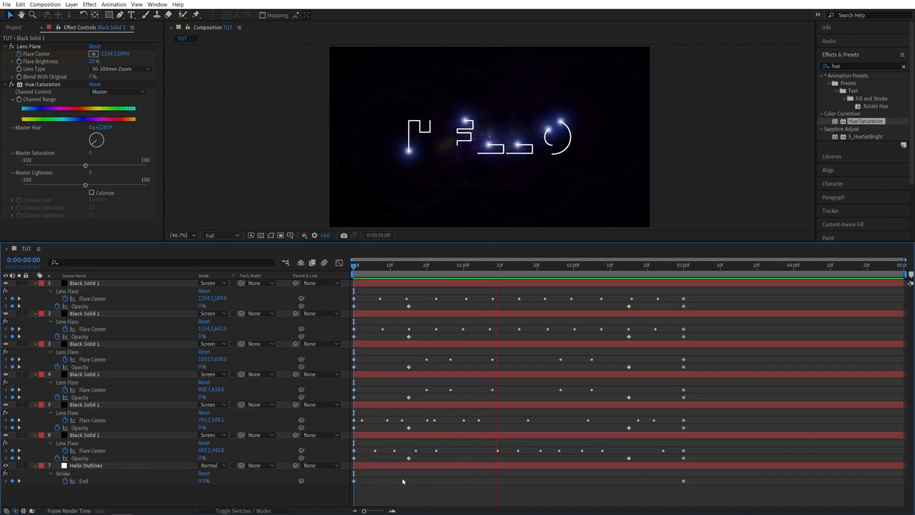